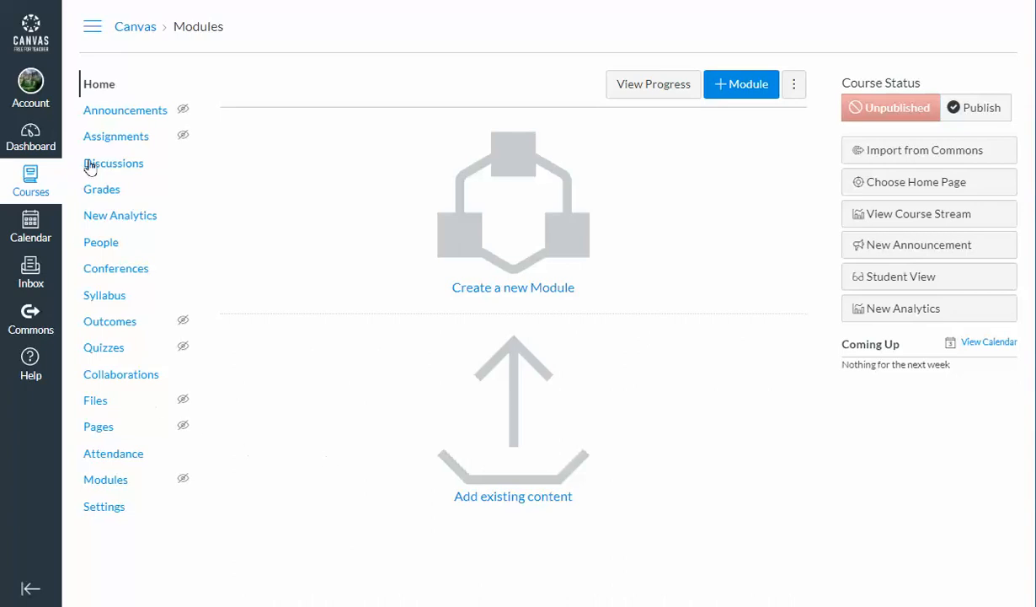
mouse_move(30, 85)
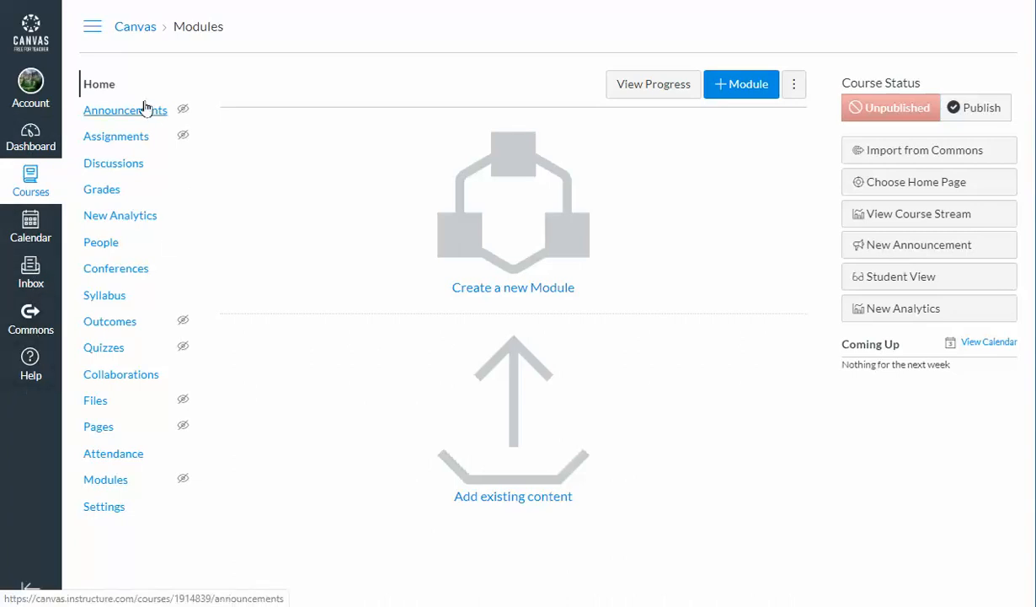
mouse_move(121, 273)
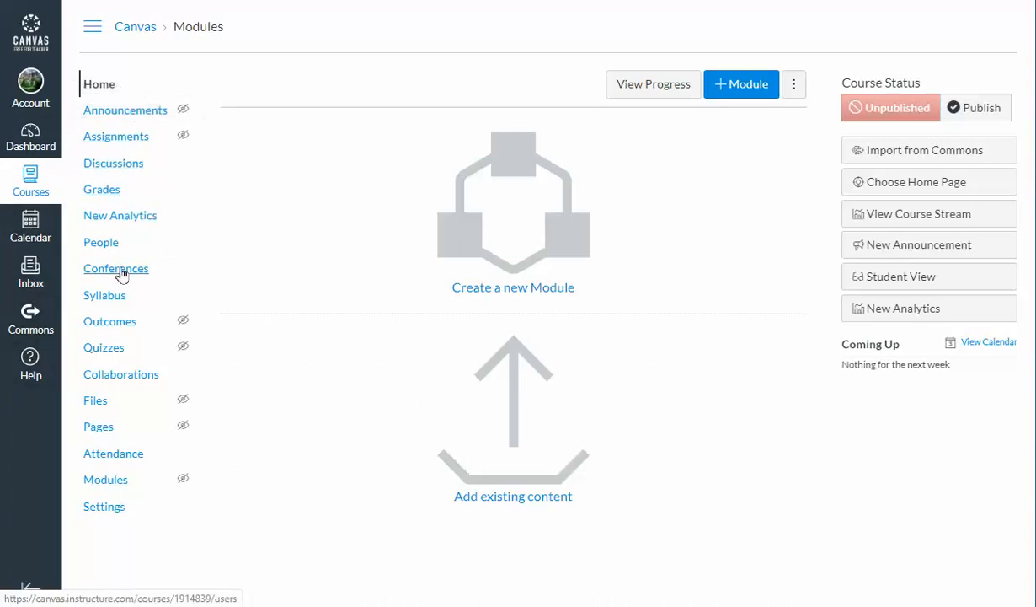
mouse_move(104, 506)
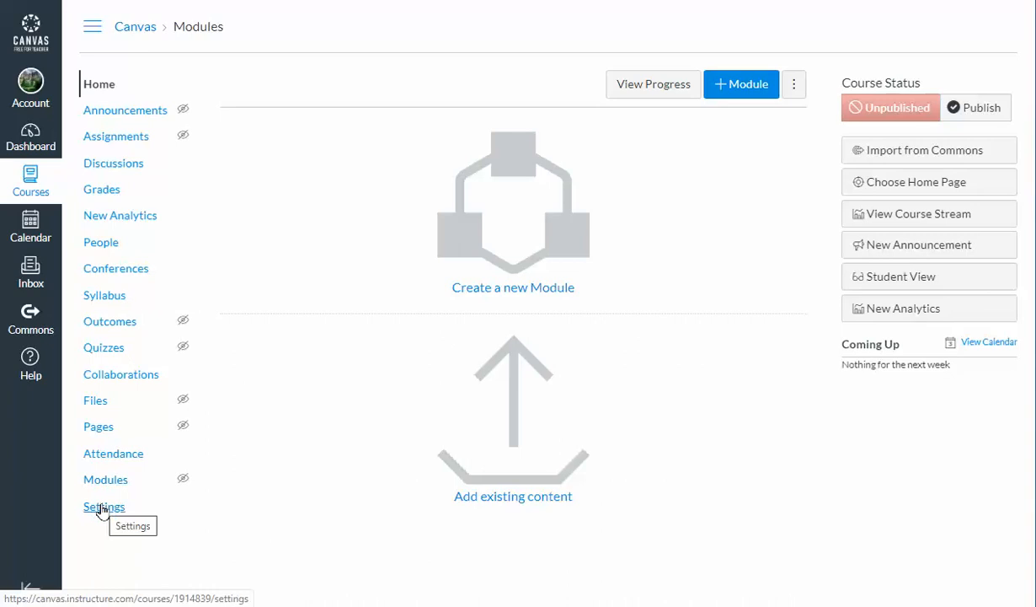
Go to the course Settings page showing Course Details
click(104, 505)
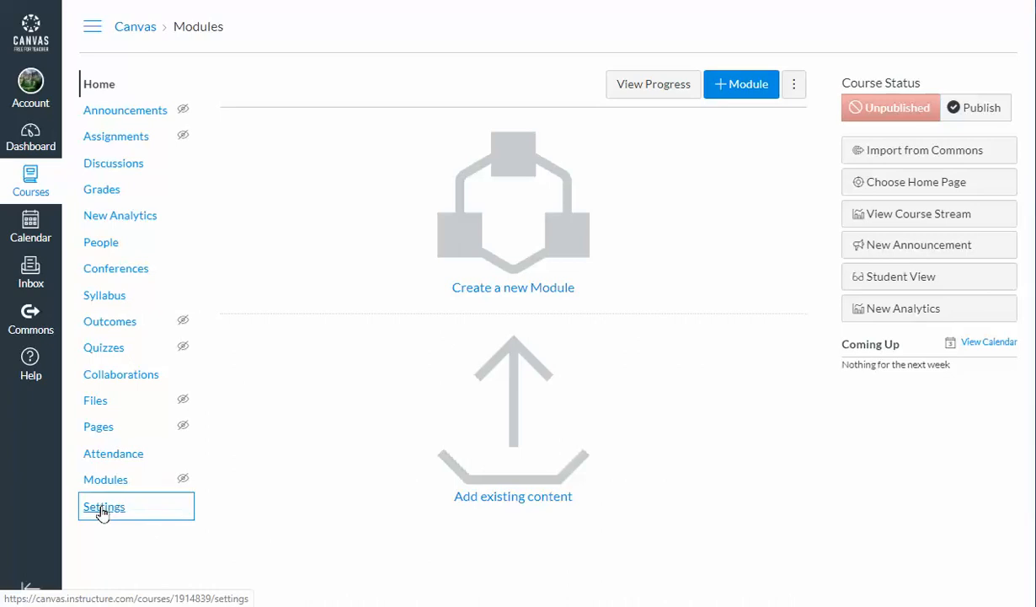
click(105, 505)
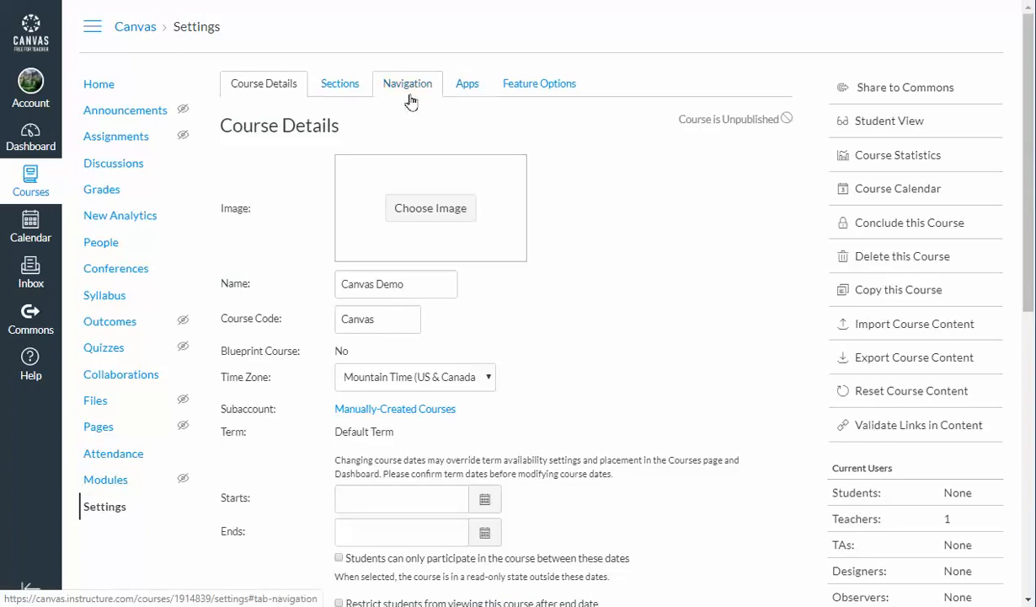
In the Navigation tab, hide Conferences from the student course menu
click(408, 82)
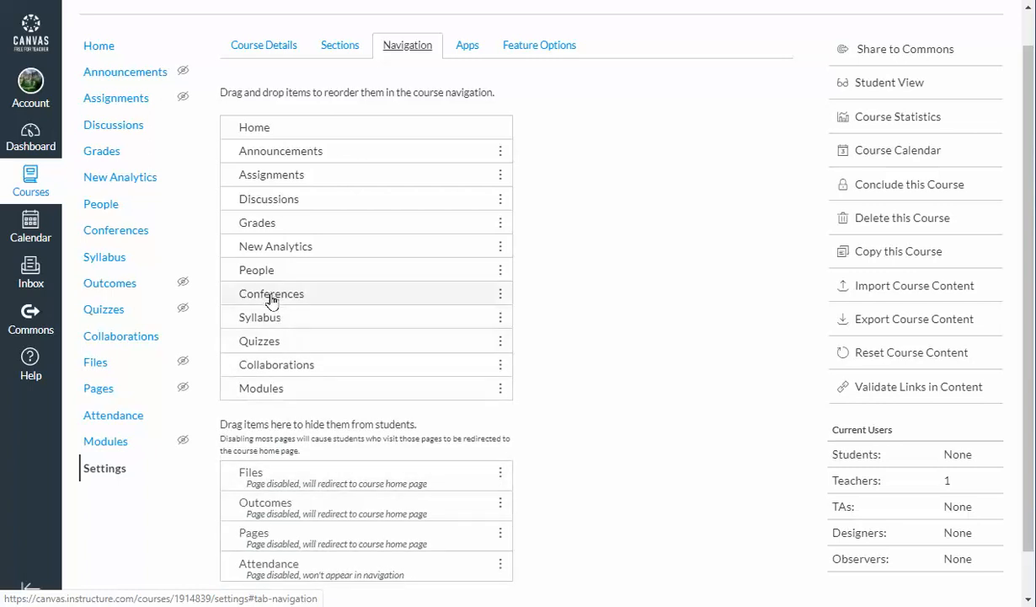
drag(271, 294, 272, 478)
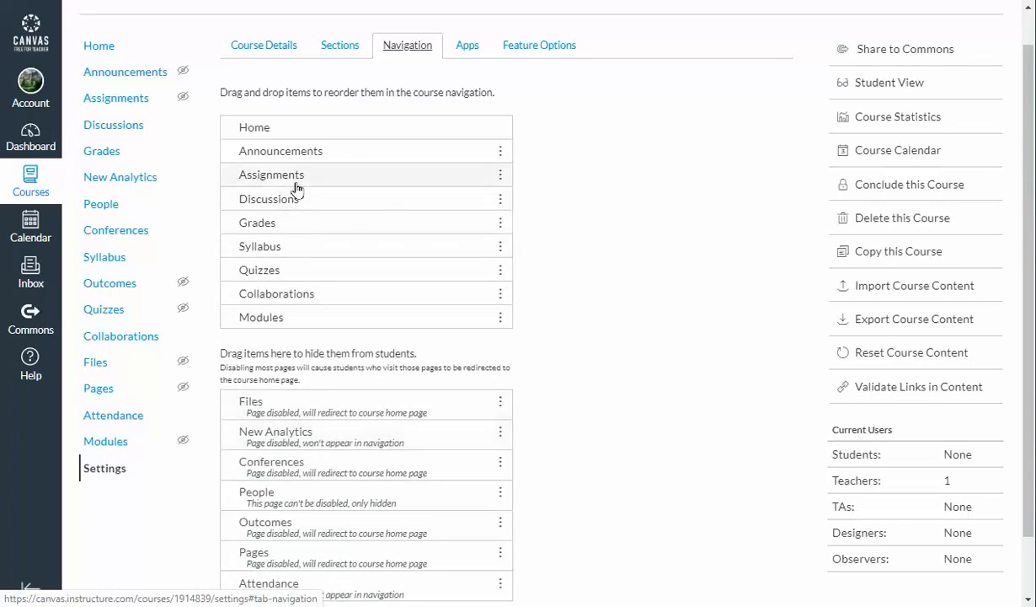
mouse_move(288, 163)
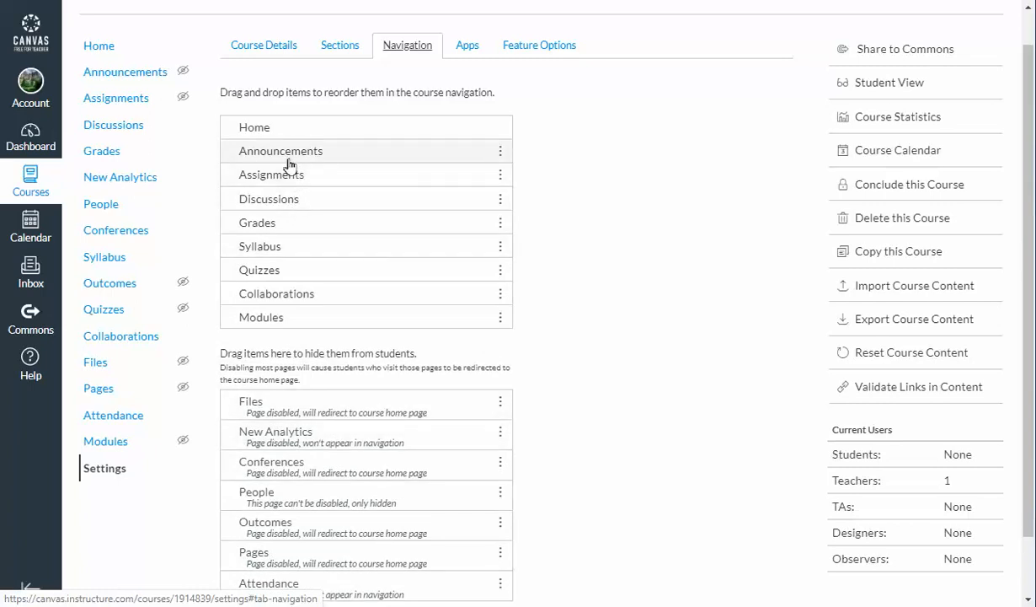
mouse_move(304, 246)
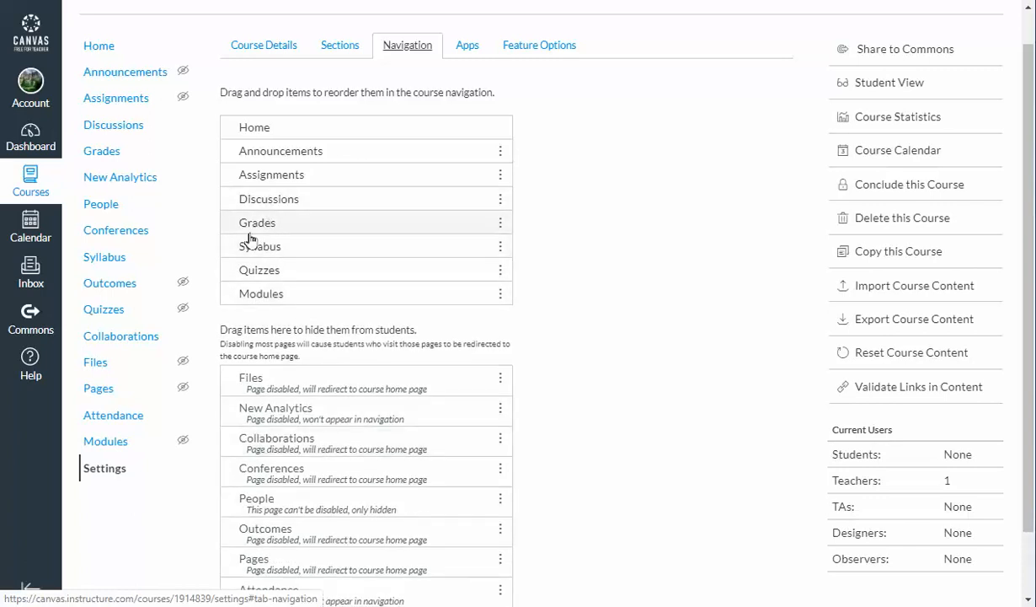
Move Grades to the end of the navigation after Modules and save
drag(256, 222, 256, 293)
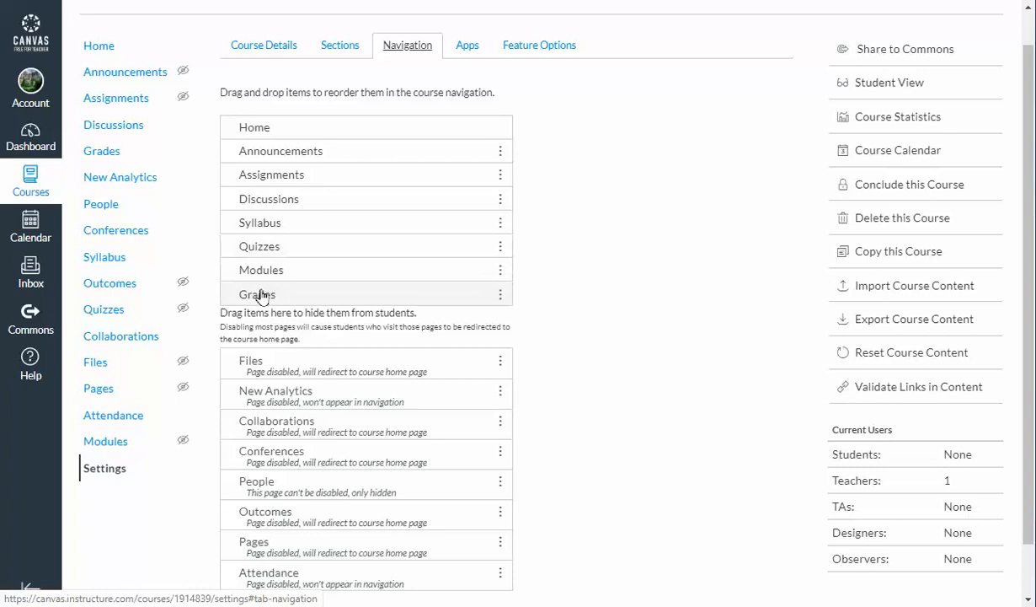
scroll(down, 3)
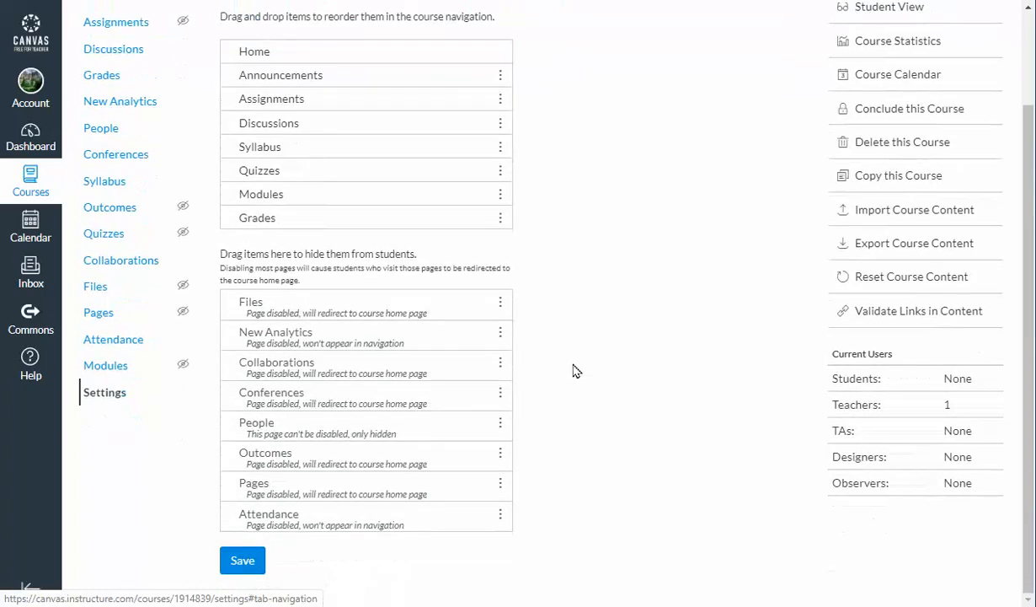
click(242, 560)
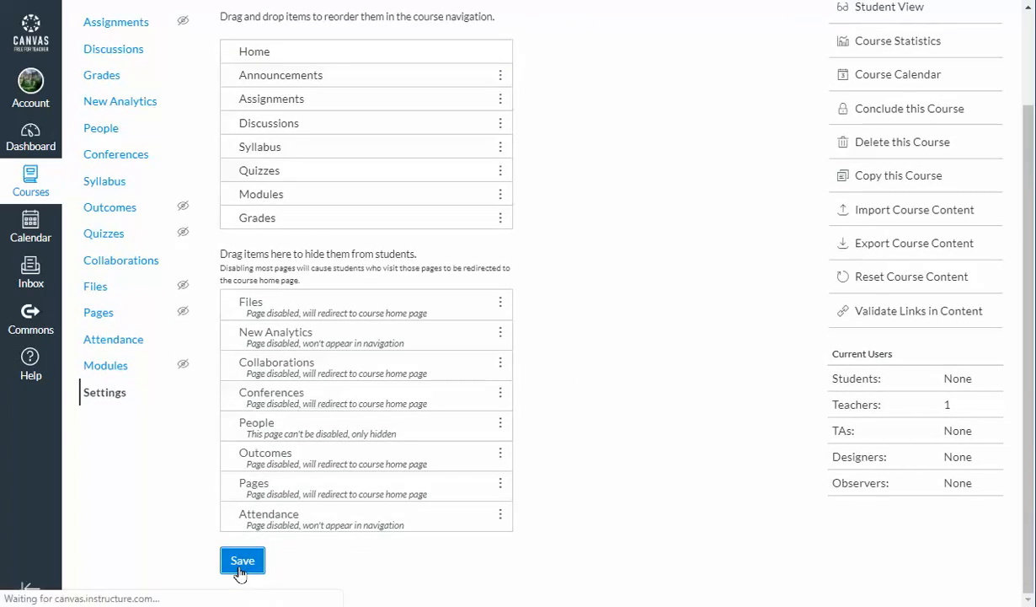
click(243, 559)
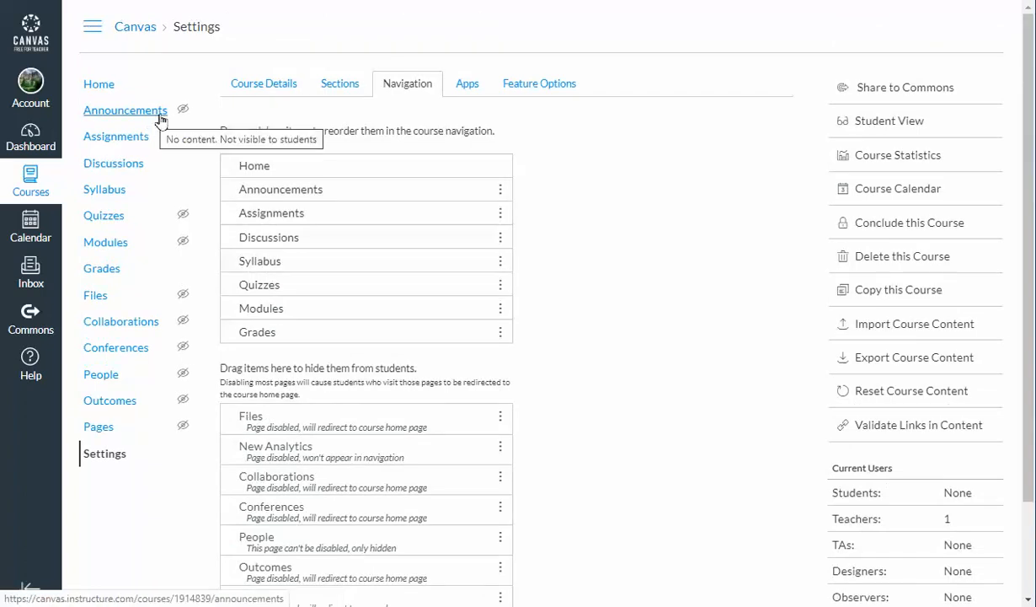